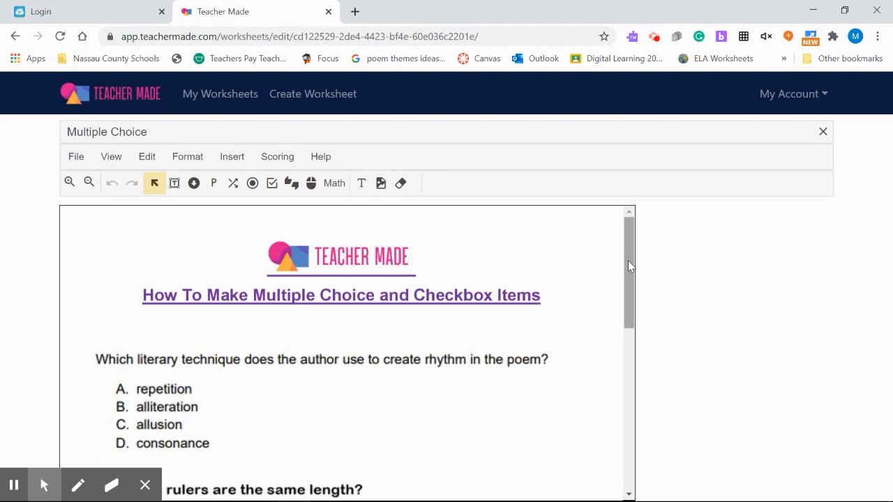
Add a four-choice radio item beside the literary technique answers, marking repetition correct.
scroll(down, 3)
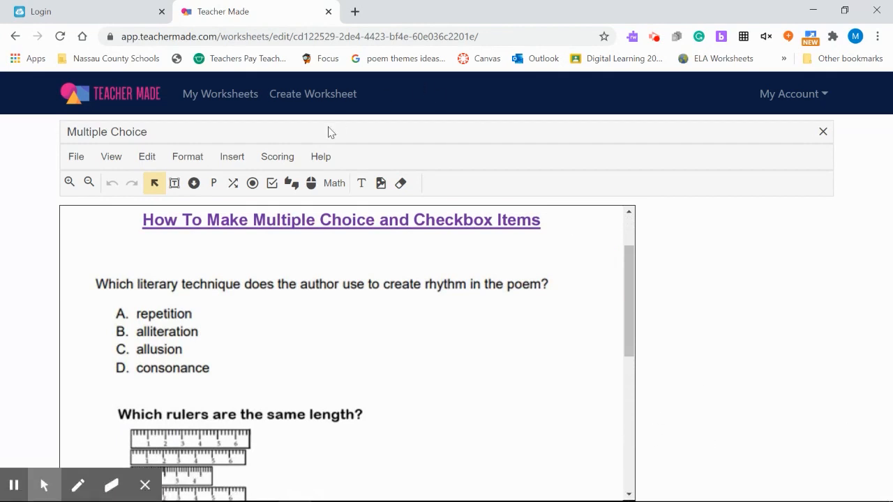
mouse_move(253, 182)
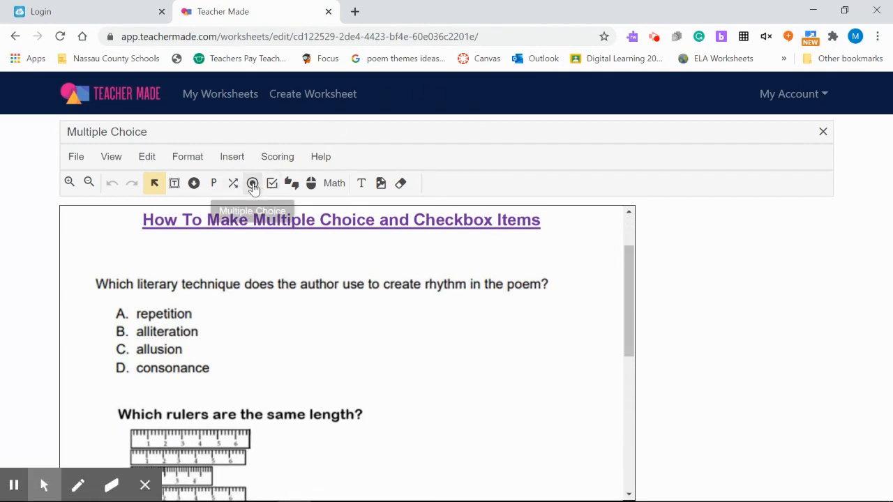
mouse_move(251, 183)
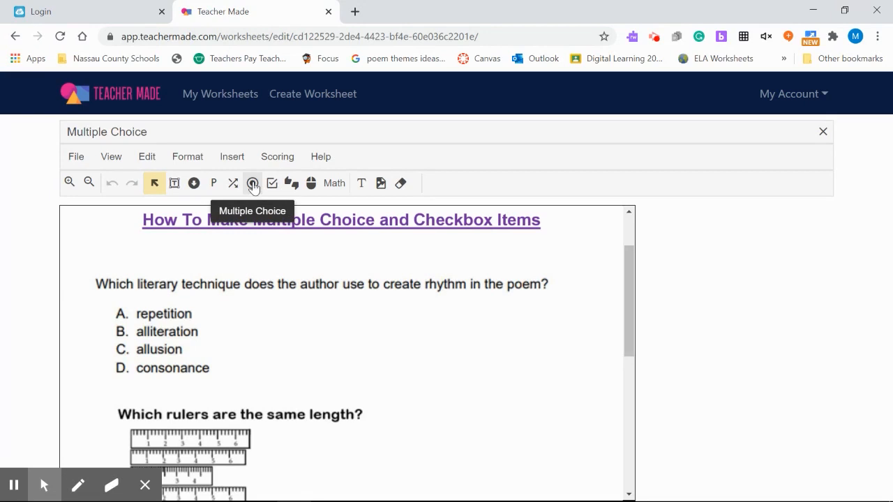
click(252, 183)
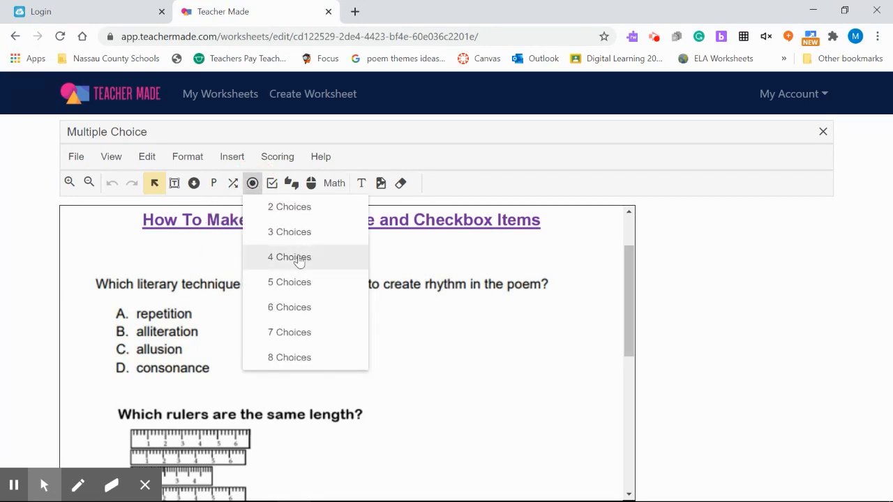
click(290, 257)
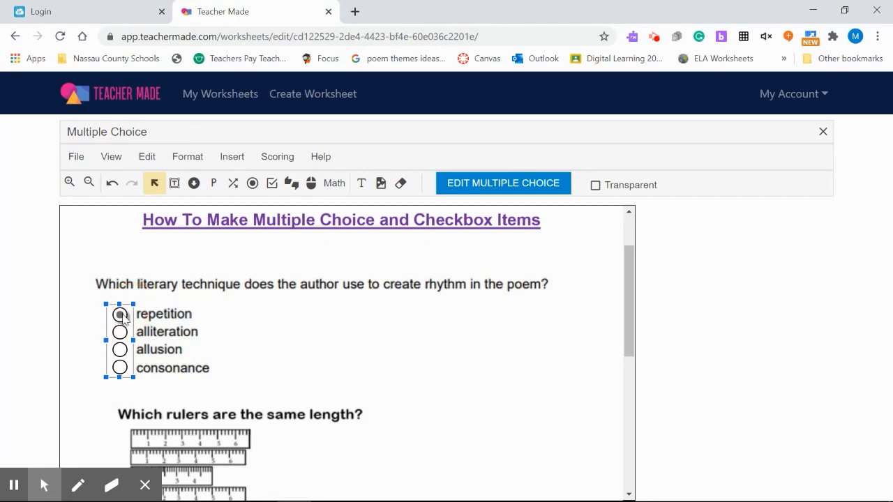
click(119, 314)
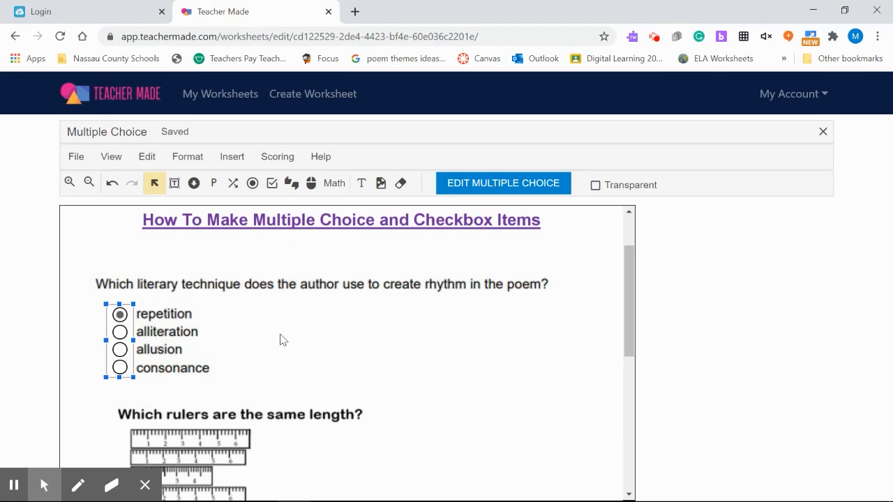
Set the multiple choice item's point value to 1 and save the settings.
click(503, 182)
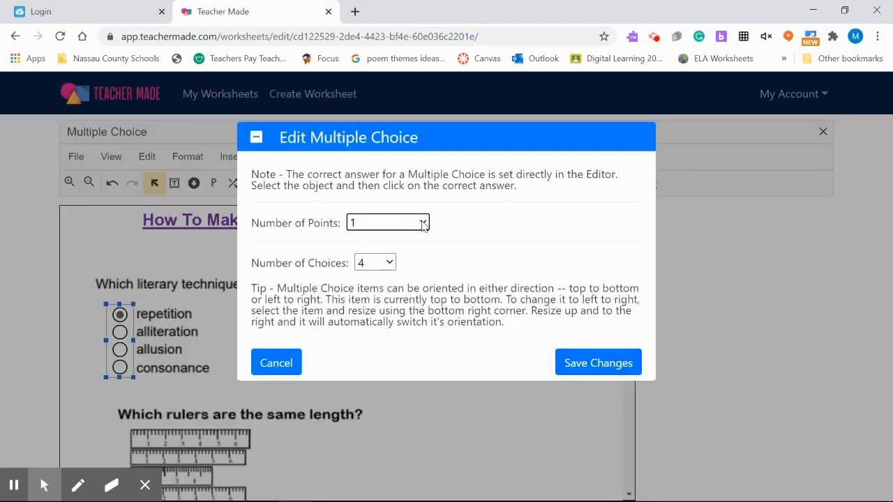
click(388, 222)
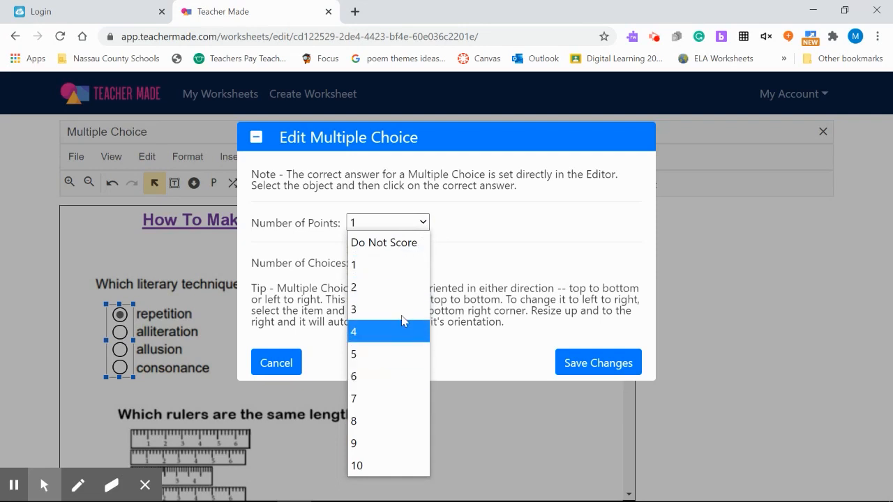
click(353, 332)
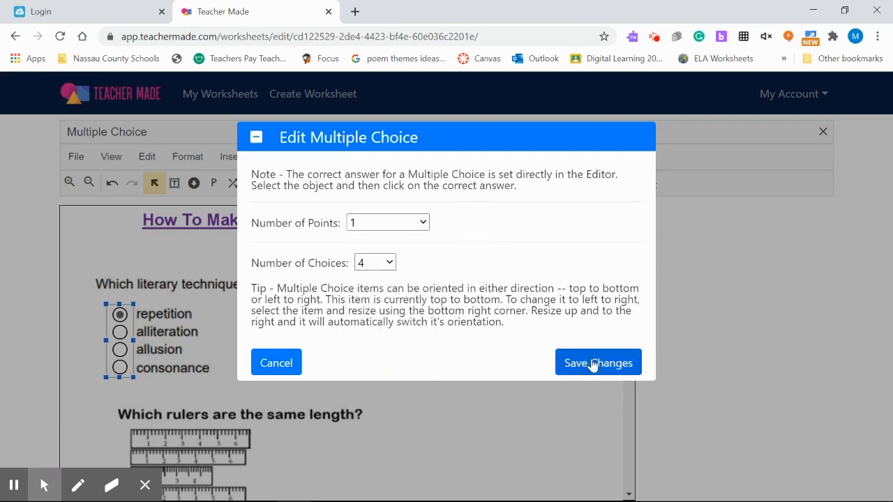
click(597, 362)
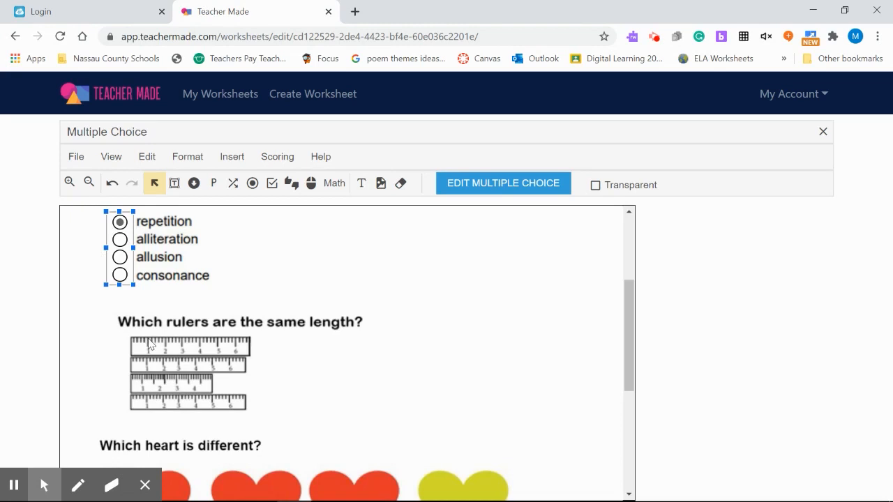
mouse_move(295, 258)
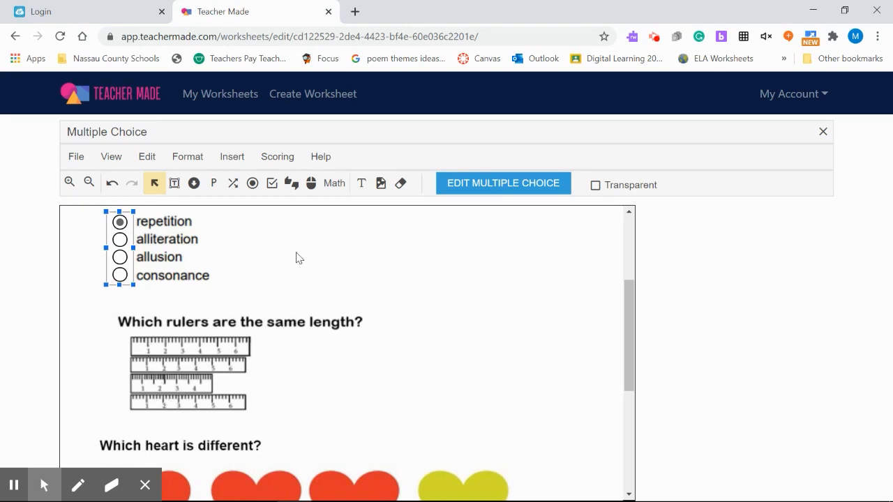
Open the Checkbox tool's choice-count dropdown for the ruler question.
click(271, 183)
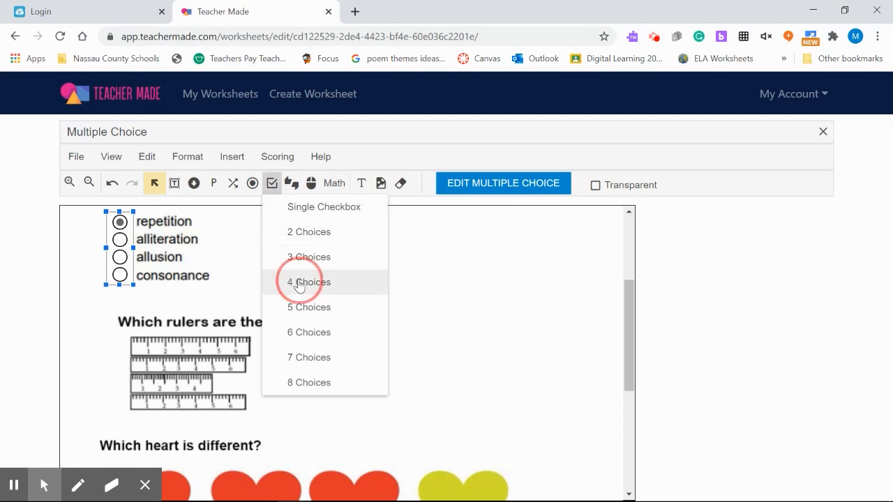
Place a four-checkbox item by the rulers, ticking the second and fourth as correct.
click(309, 282)
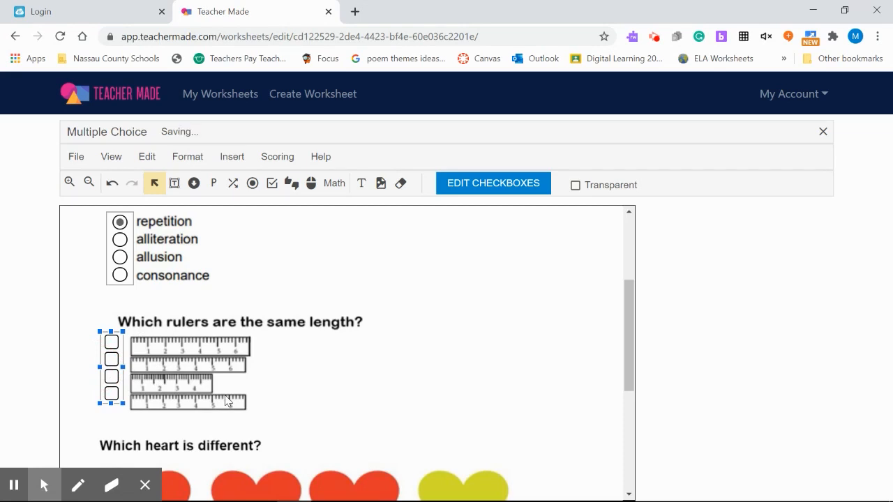
click(112, 358)
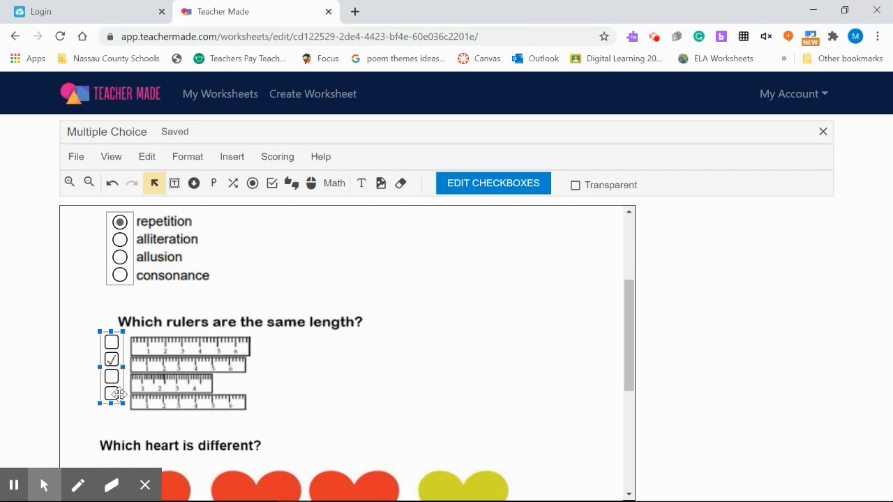
click(111, 394)
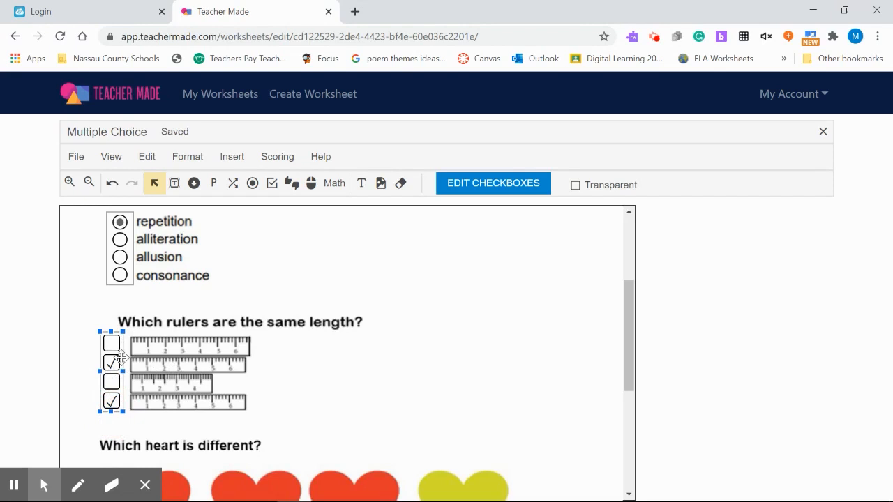
mouse_move(606, 296)
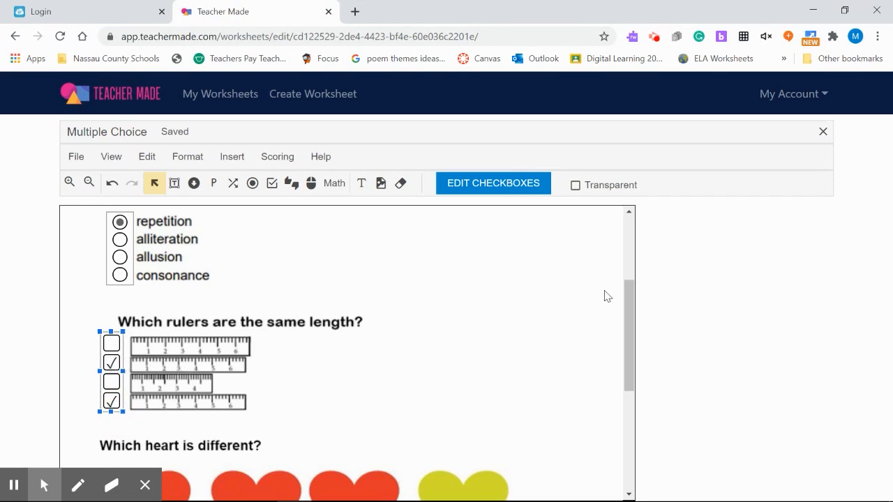
Drag a row of four answer circles under the hearts, marking the yellow heart correct.
scroll(down, 3)
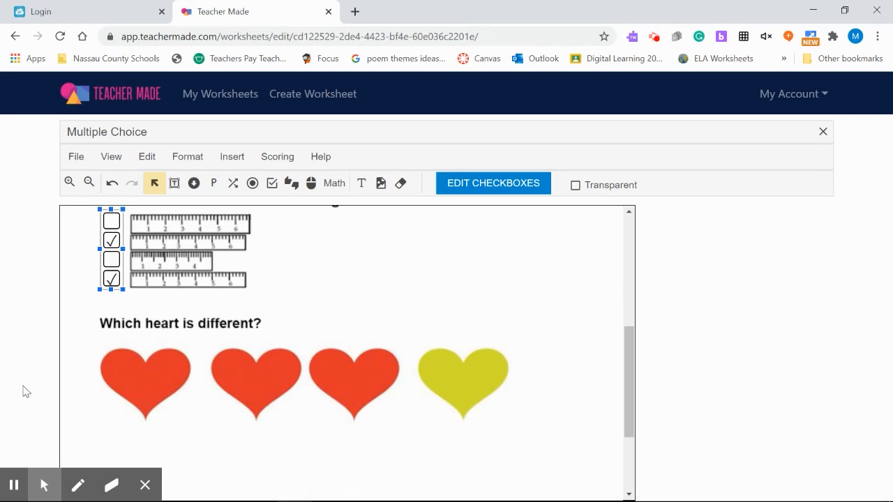
mouse_move(634, 404)
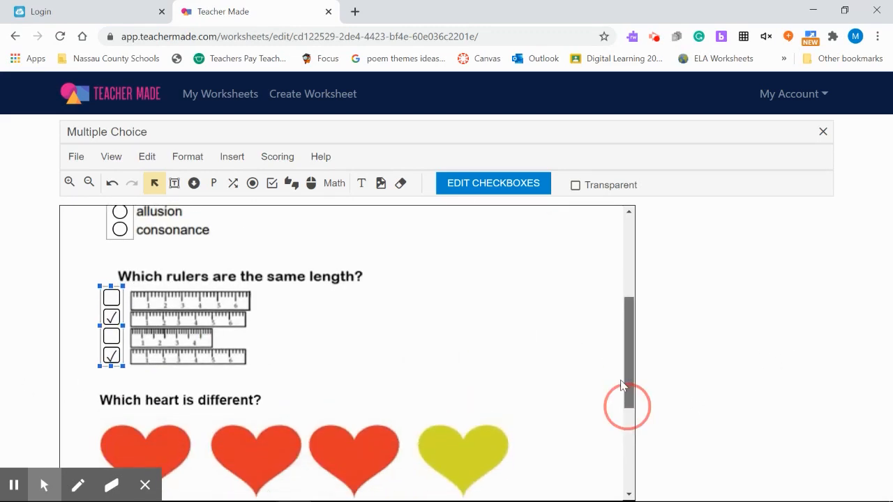
scroll(down, 3)
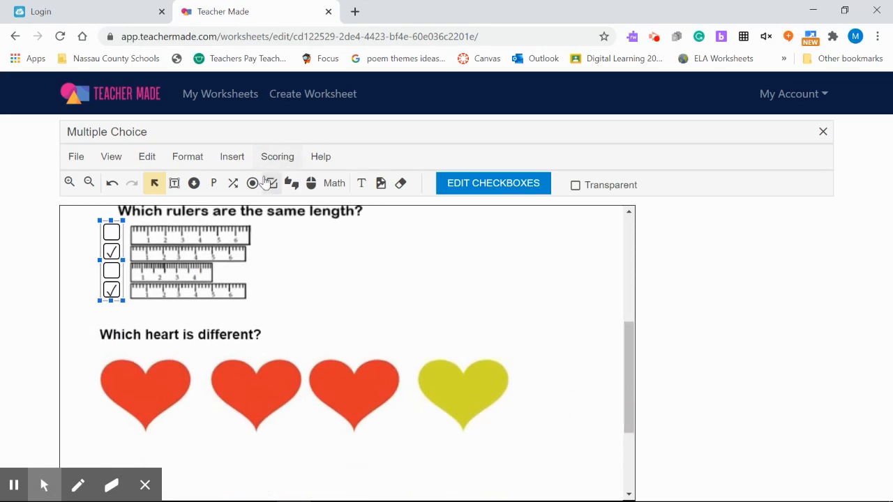
click(252, 183)
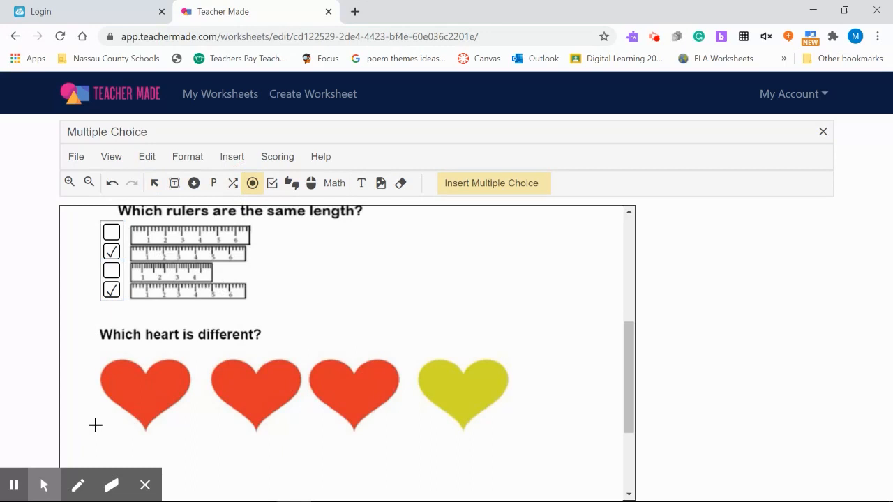
drag(96, 426, 491, 474)
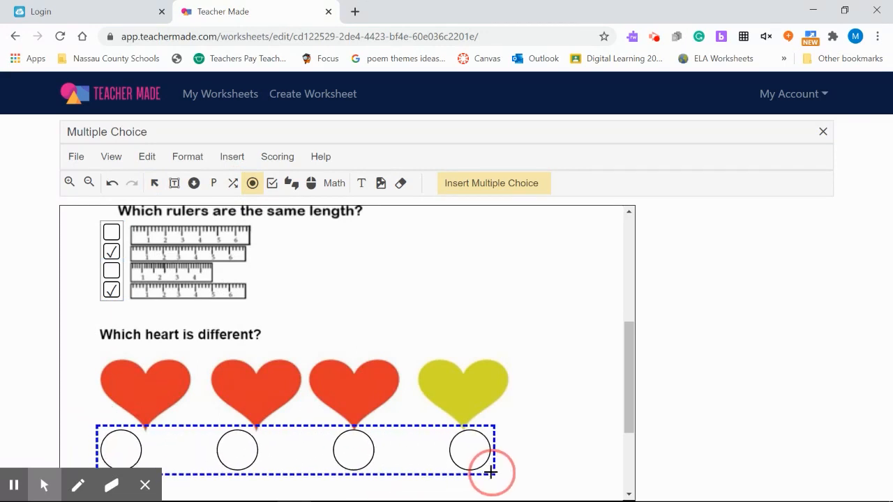
click(491, 473)
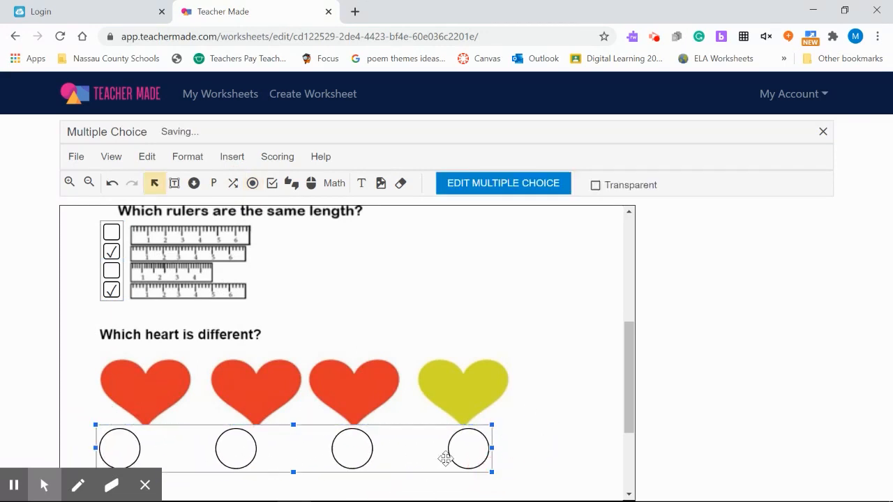
click(502, 183)
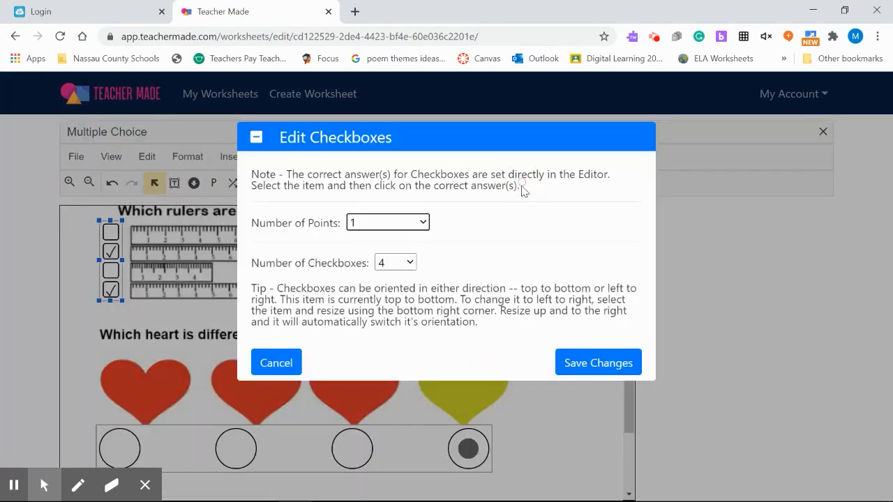
Cancel the Edit Checkboxes dialog and return to the My Worksheets list.
click(598, 362)
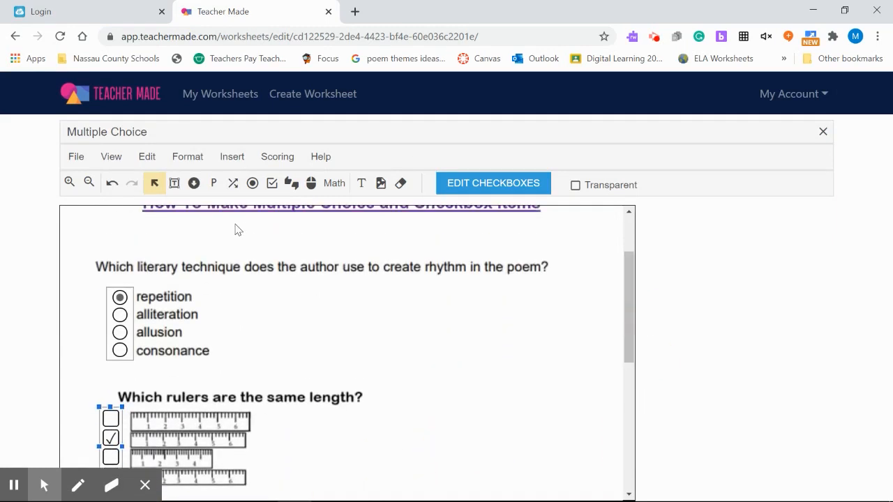
click(220, 93)
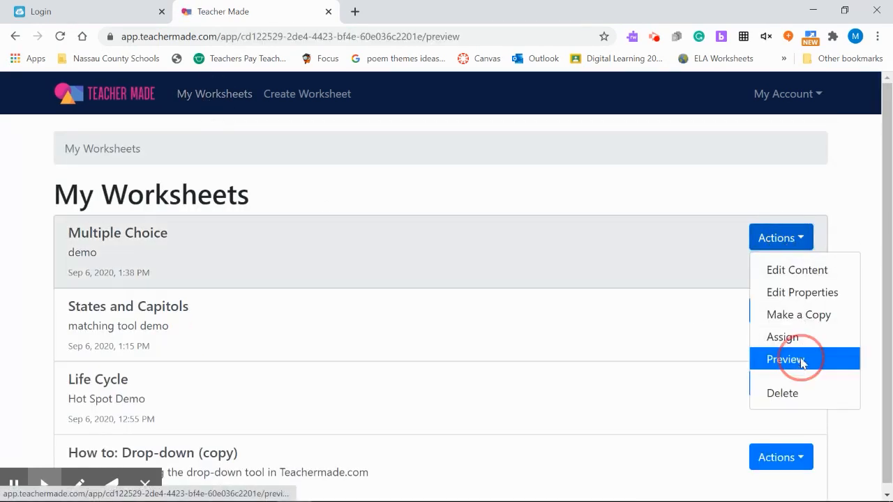
Preview the worksheet, pick repetition, the matching rulers and the yellow heart, then check answers.
click(786, 358)
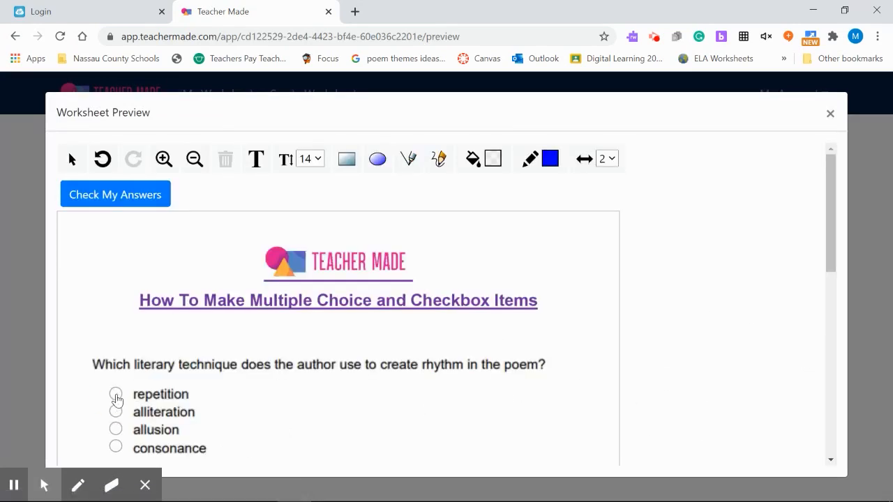
click(115, 393)
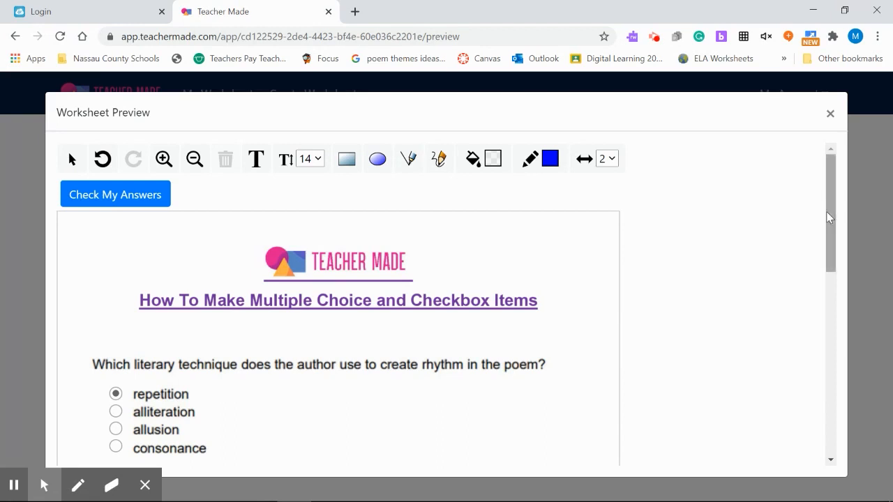
scroll(down, 3)
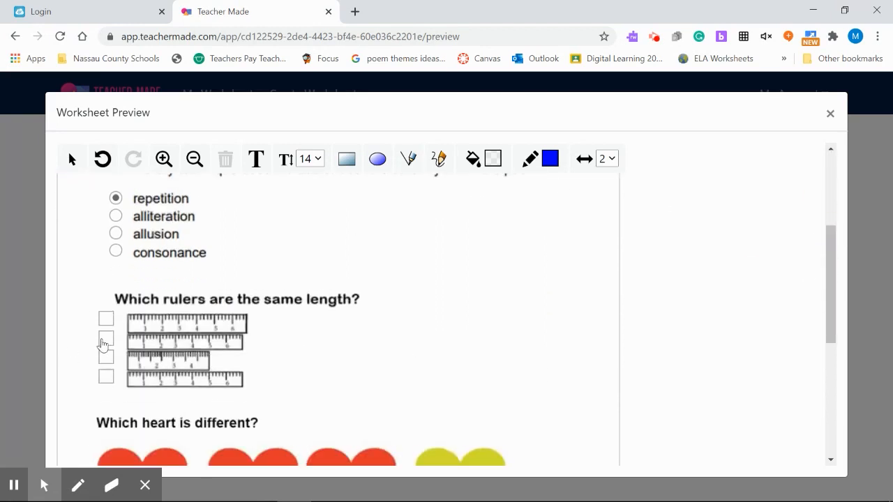
click(105, 339)
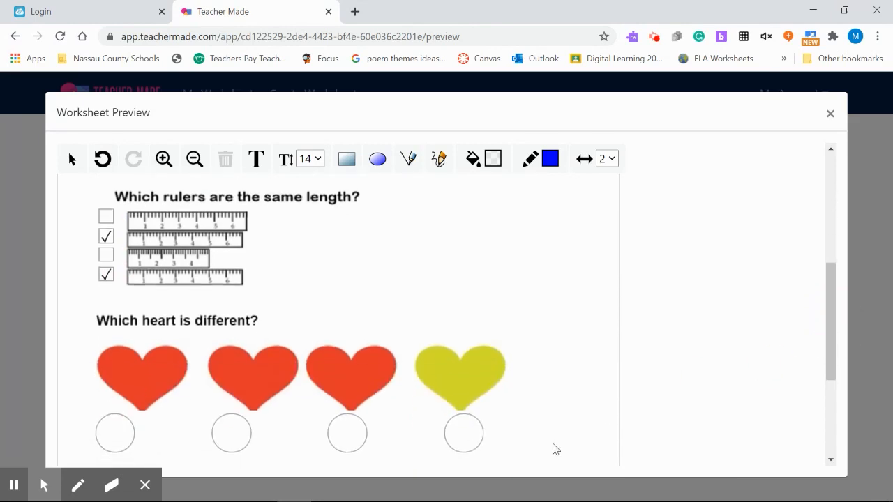
click(464, 433)
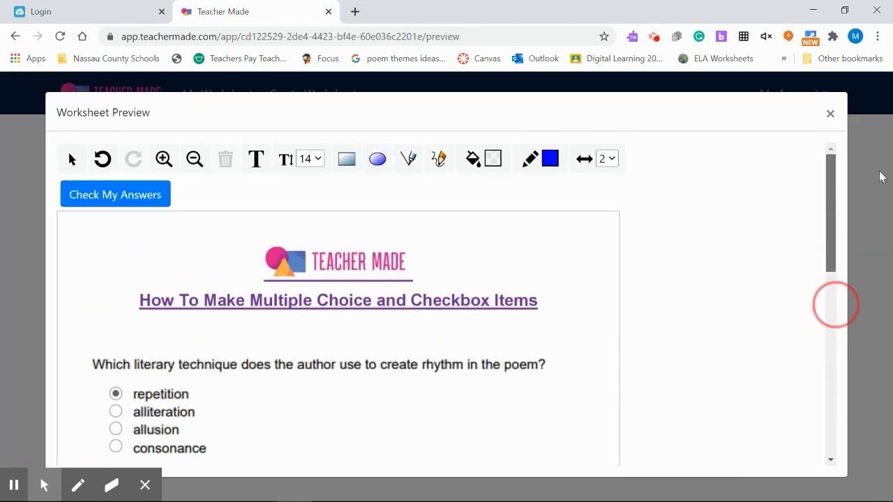
click(115, 194)
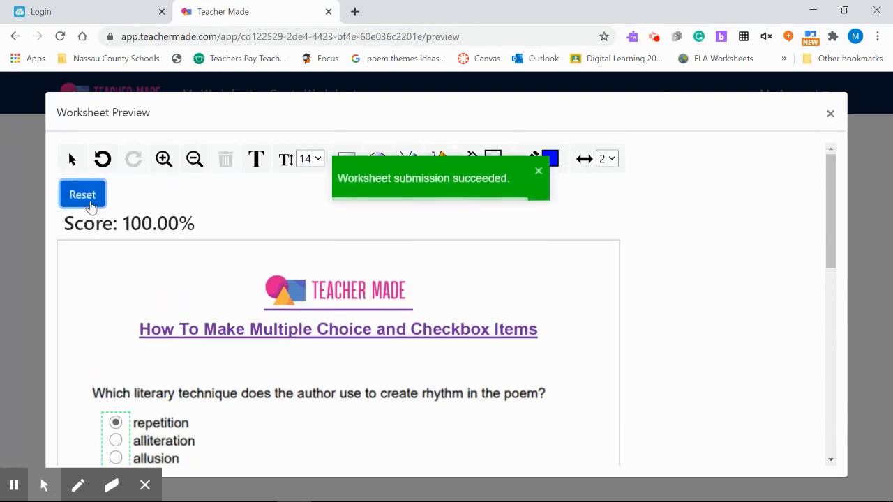
mouse_move(140, 246)
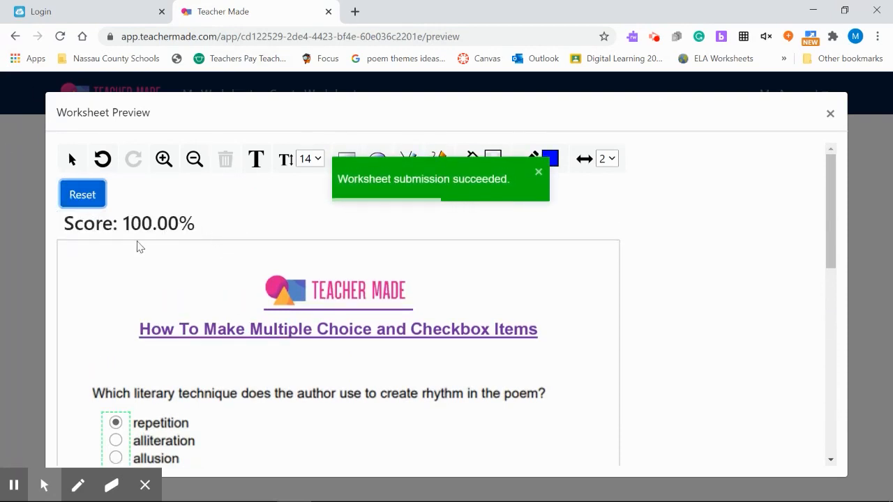